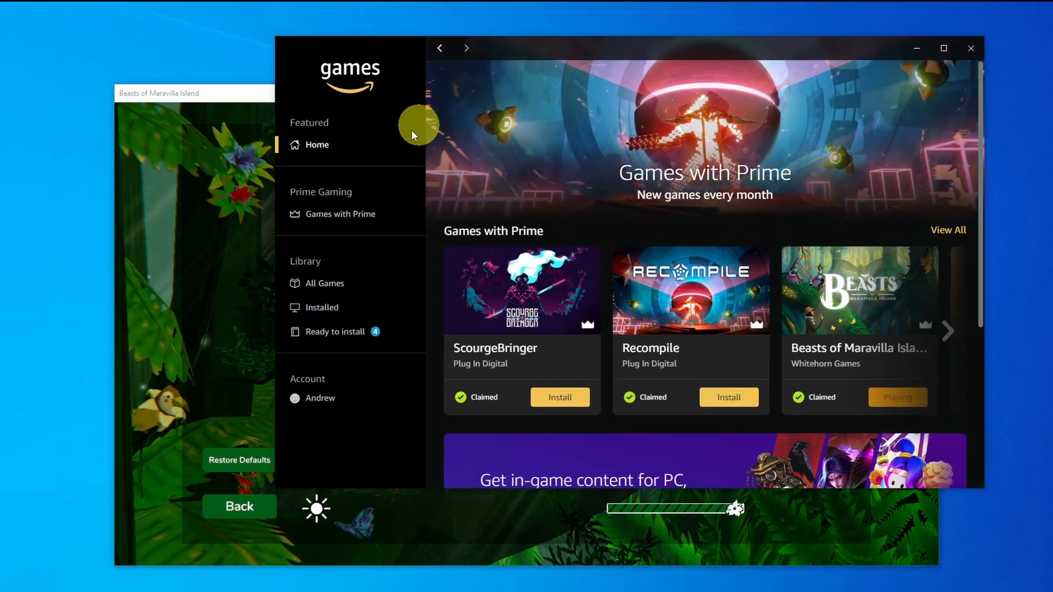
{"action": "mouse_move", "coordinate": [475, 180]}
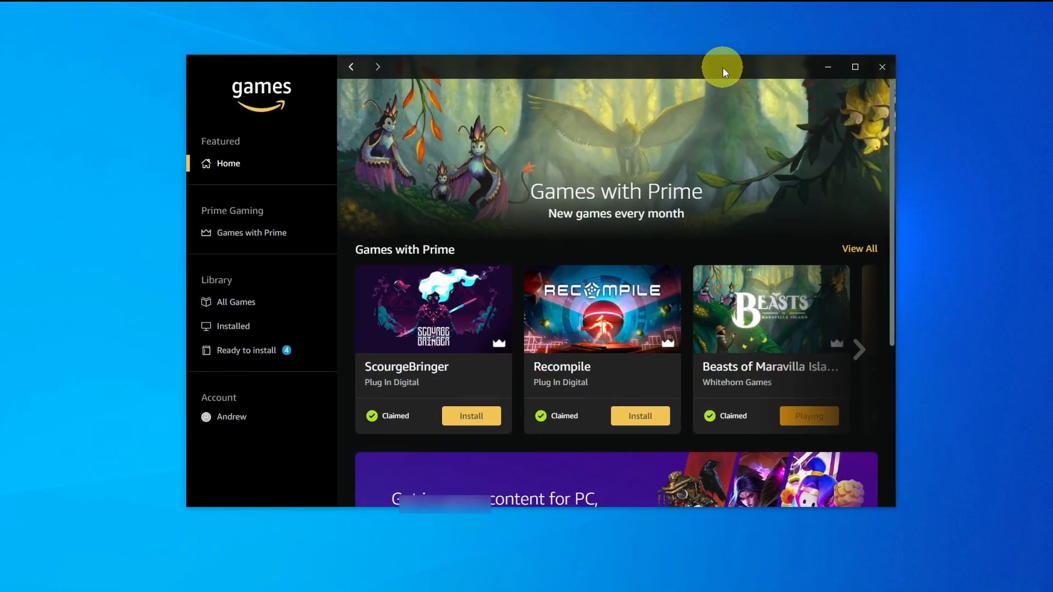
{"action": "mouse_move", "coordinate": [607, 295]}
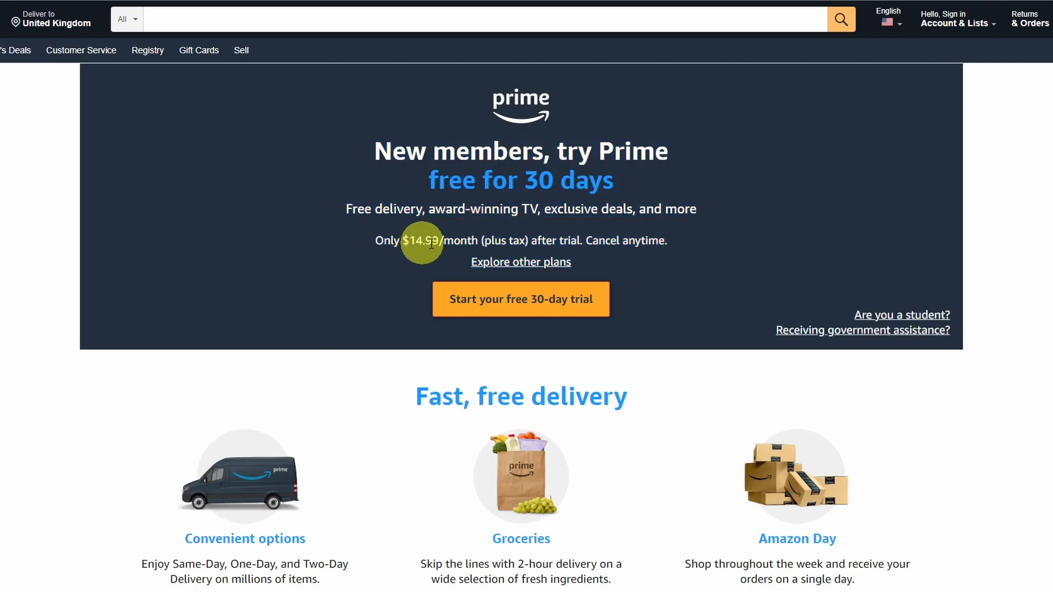
Step: Filter the Prime Gaming page to the Games tab, showing only full games with Prime
{"action": "scroll", "scroll_direction": "down", "scroll_amount": 3}
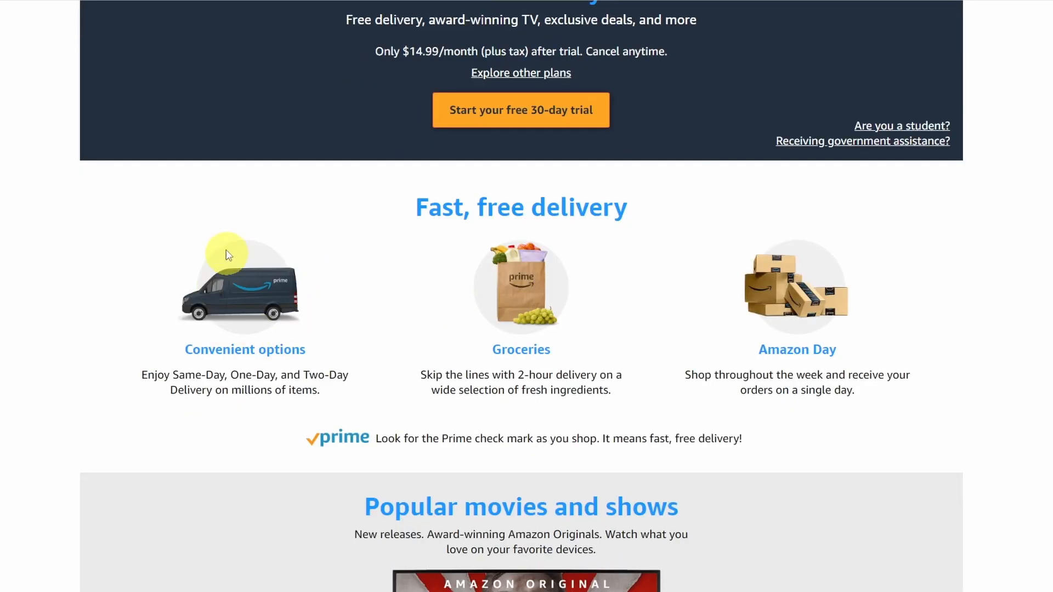
{"action": "scroll", "scroll_direction": "down", "scroll_amount": 3}
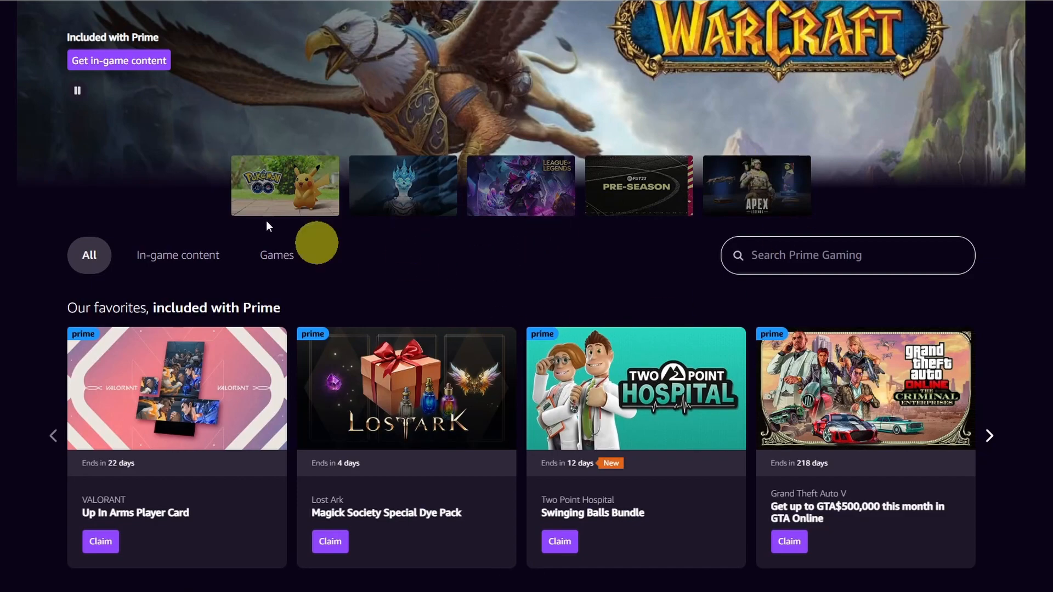
{"action": "scroll", "scroll_direction": "down", "scroll_amount": 3}
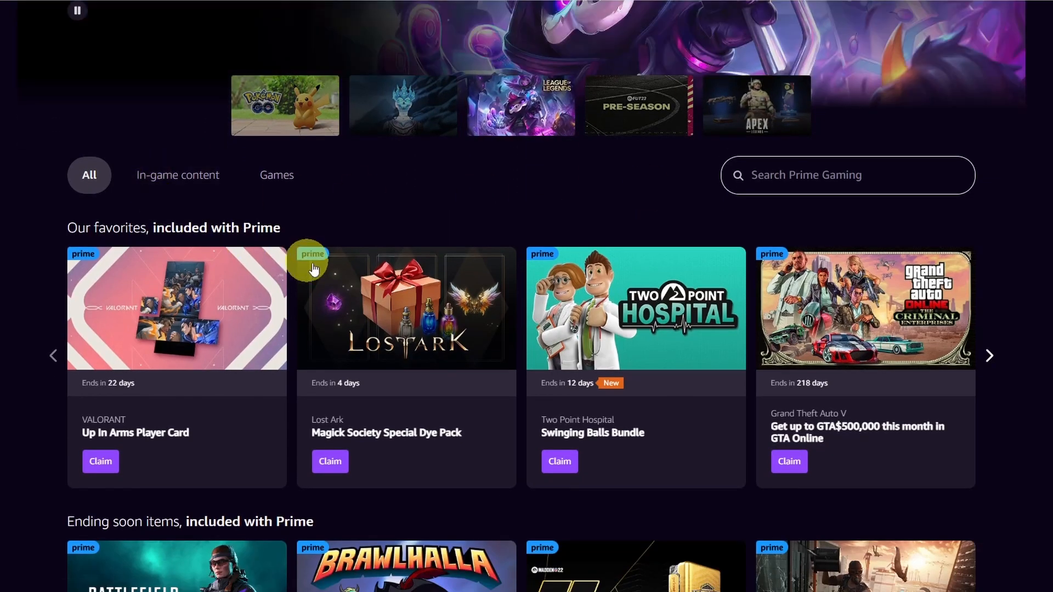
{"action": "scroll", "scroll_direction": "down", "scroll_amount": 3}
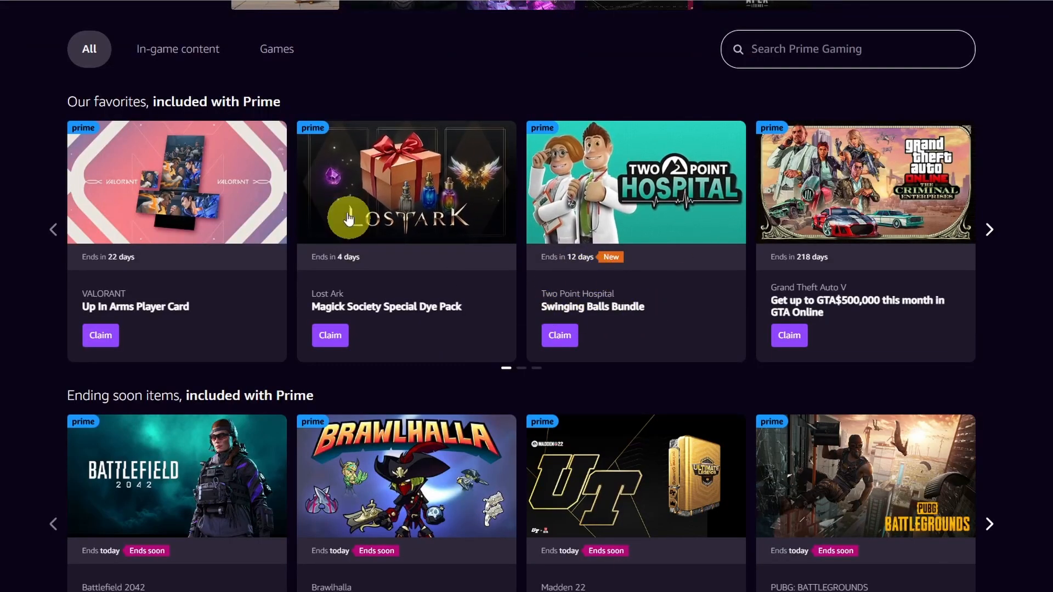
{"action": "scroll", "scroll_direction": "down", "scroll_amount": 3}
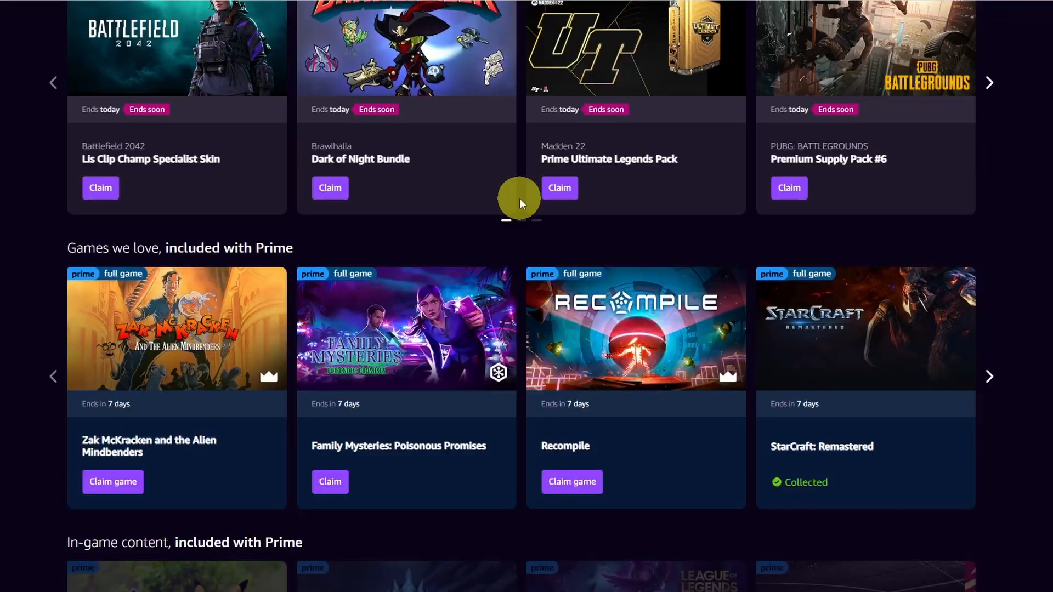
{"action": "scroll", "scroll_direction": "down", "scroll_amount": 3}
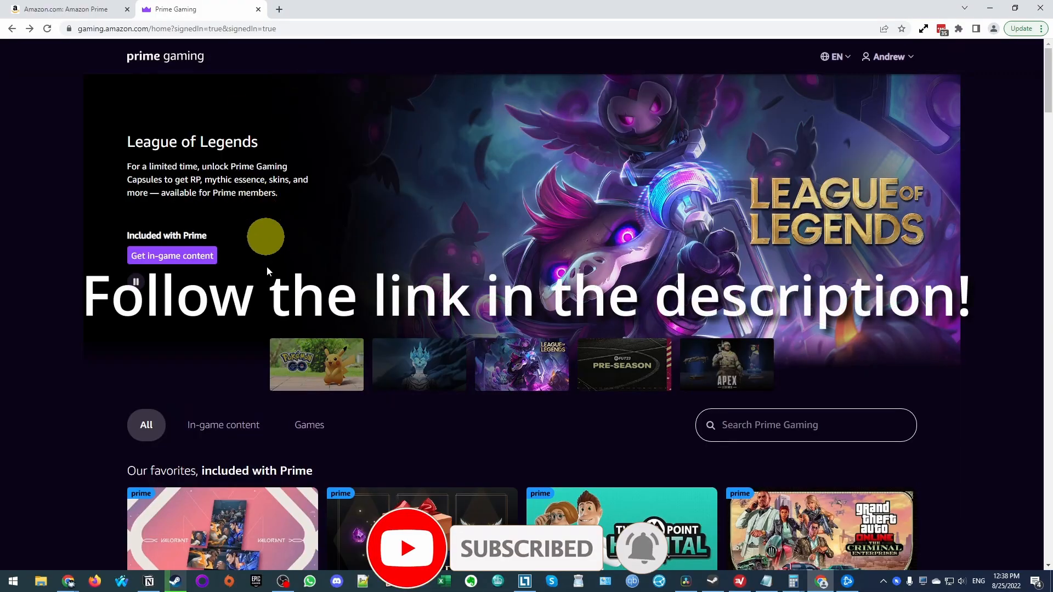
{"action": "left_click", "coordinate": [308, 424]}
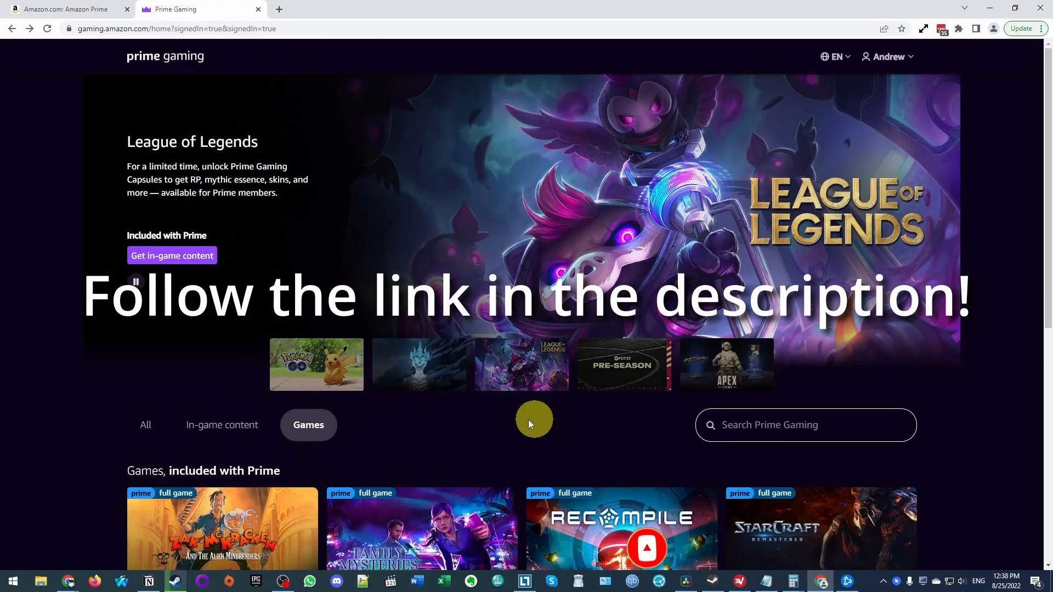
{"action": "scroll", "scroll_direction": "down", "scroll_amount": 3}
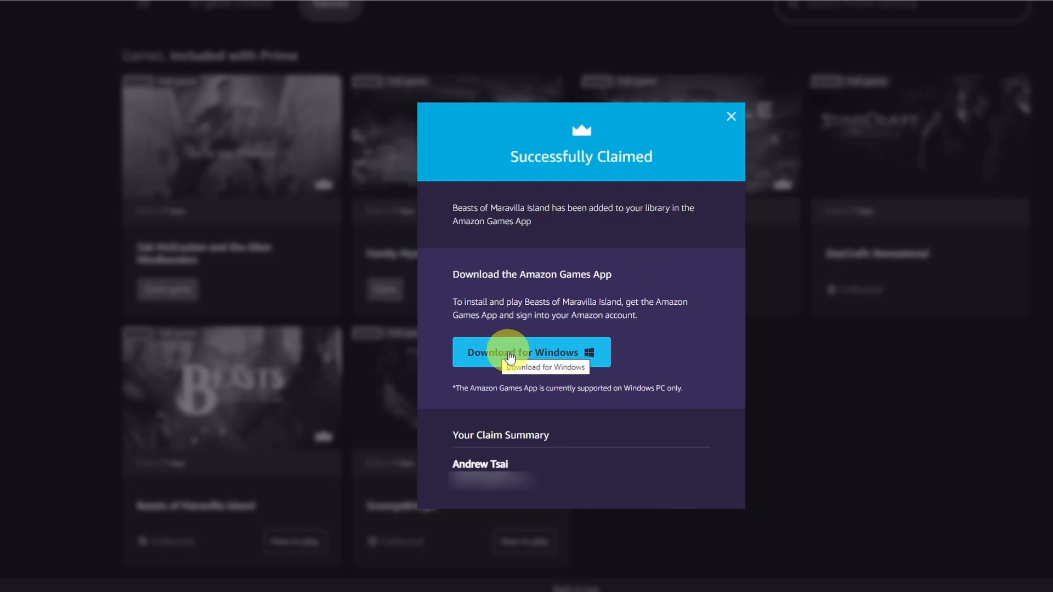
Step: Download the Amazon Games App for Windows from the Successfully Claimed popup
{"action": "left_click", "coordinate": [523, 352]}
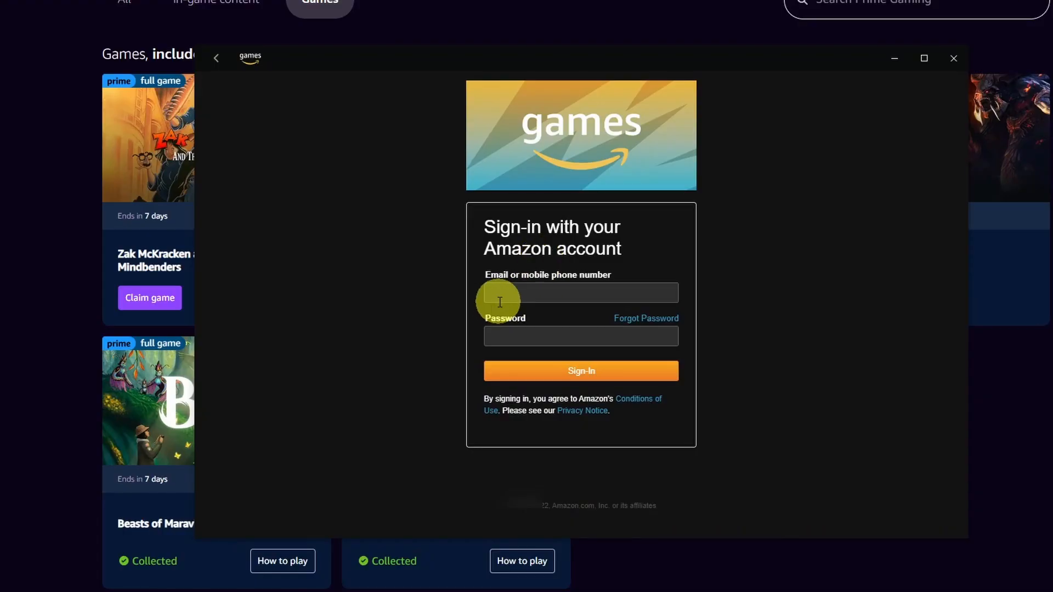
Step: Enter the Amazon account credentials in the sign-in form and sign in
{"action": "left_click", "coordinate": [580, 292]}
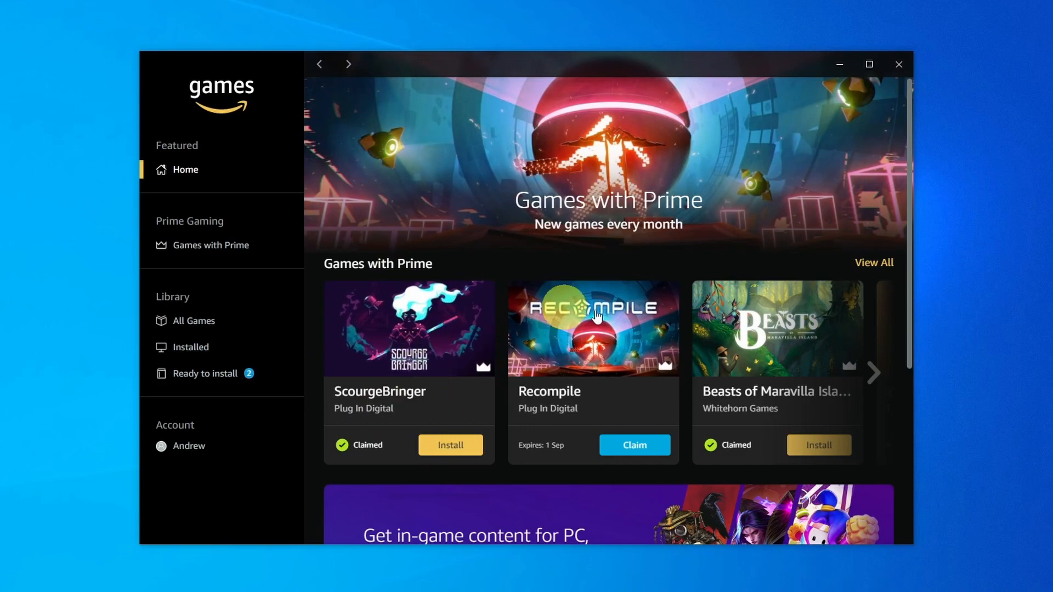
Step: Claim Recompile in the Games with Prime row and reveal more Prime titles
{"action": "scroll", "scroll_direction": "down", "scroll_amount": 3}
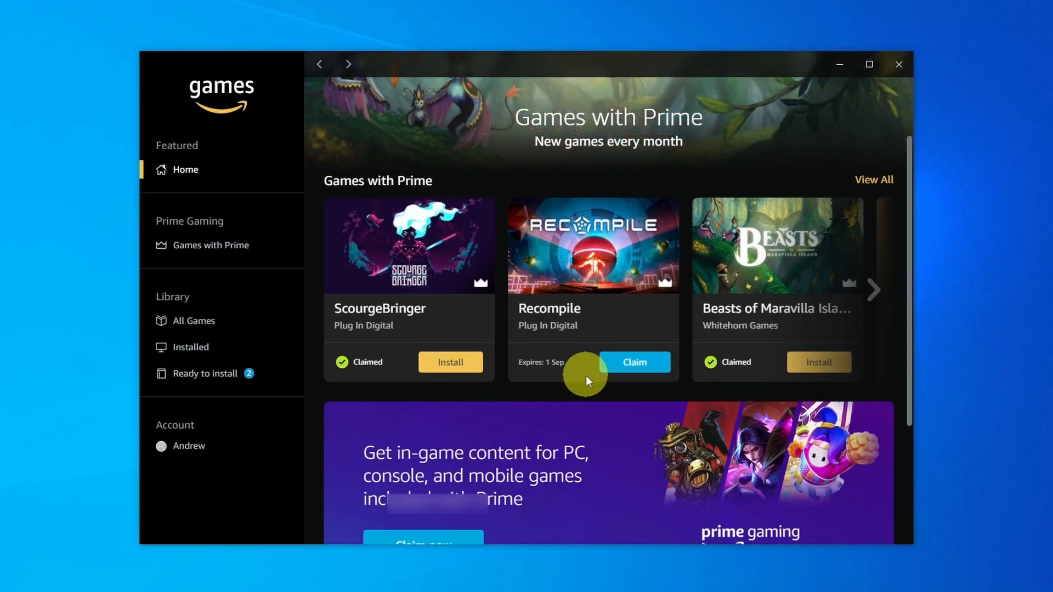
{"action": "left_click", "coordinate": [632, 362]}
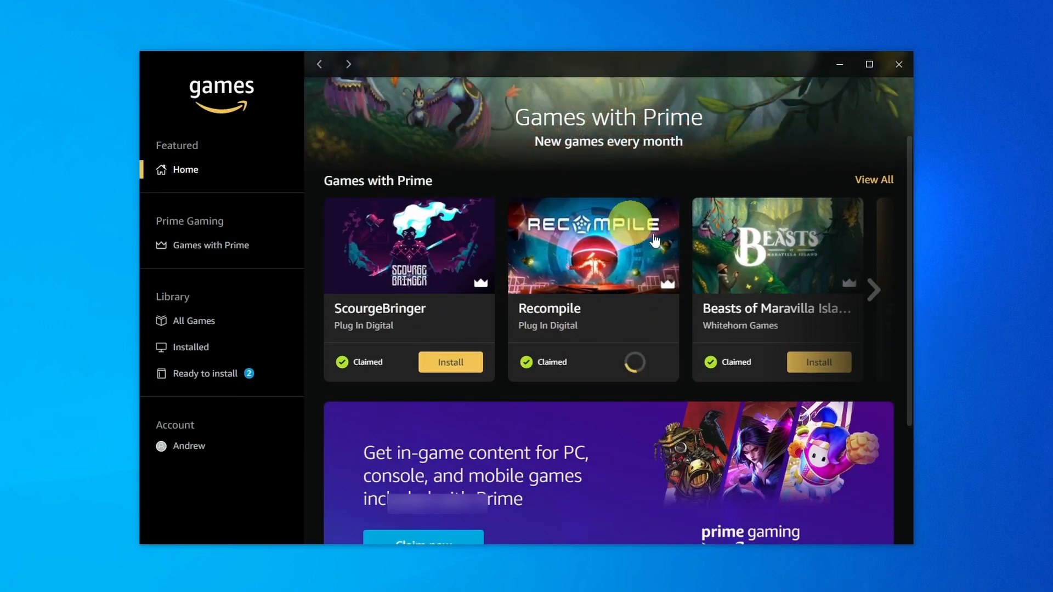
{"action": "left_click", "coordinate": [873, 290]}
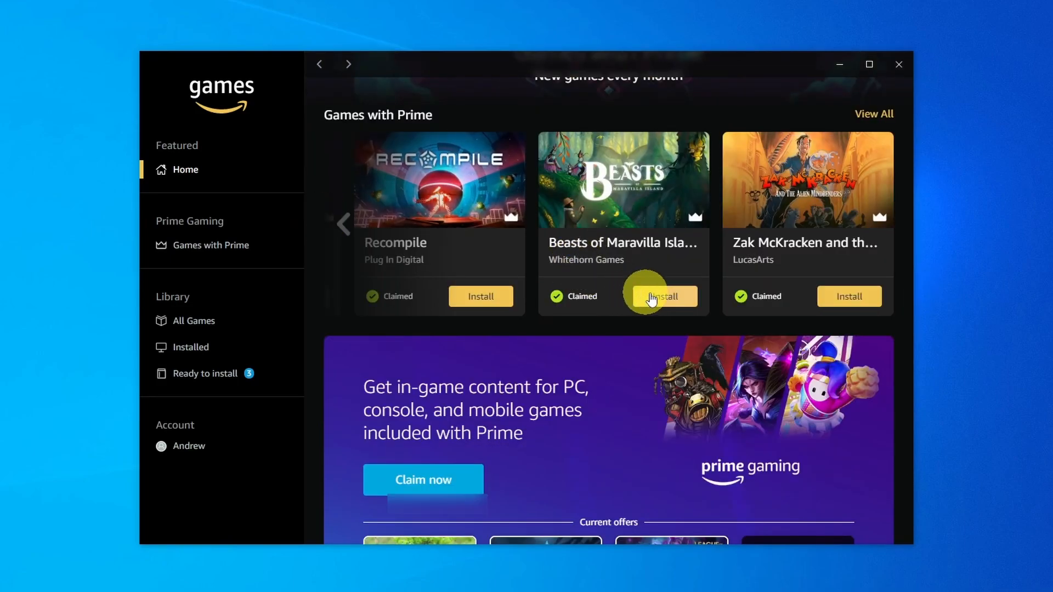
Step: Install Beasts of Maravilla Island to G:\Amazon Games
{"action": "left_click", "coordinate": [663, 296]}
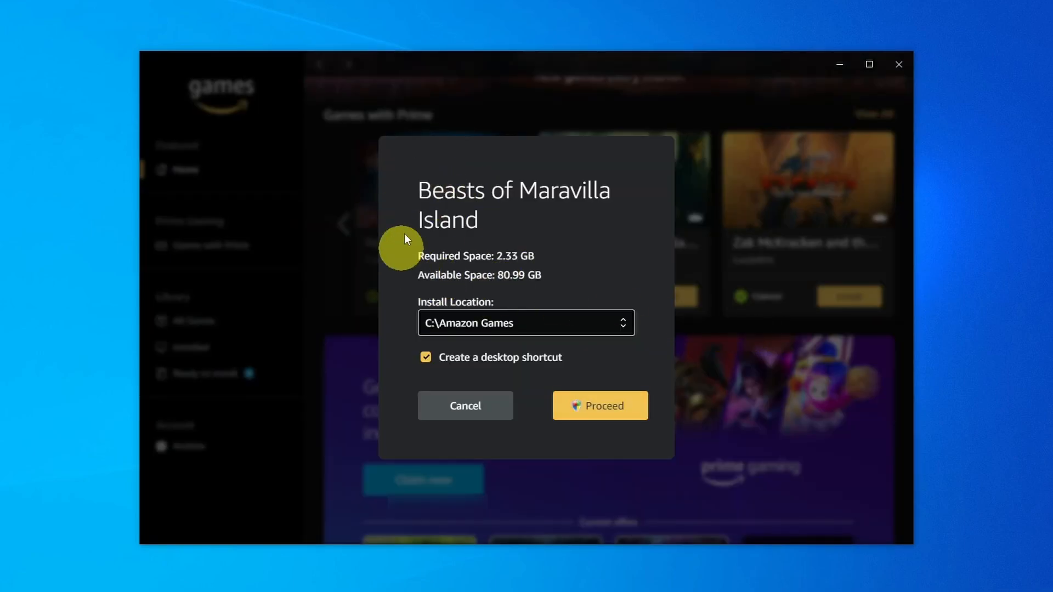
{"action": "left_click", "coordinate": [525, 322]}
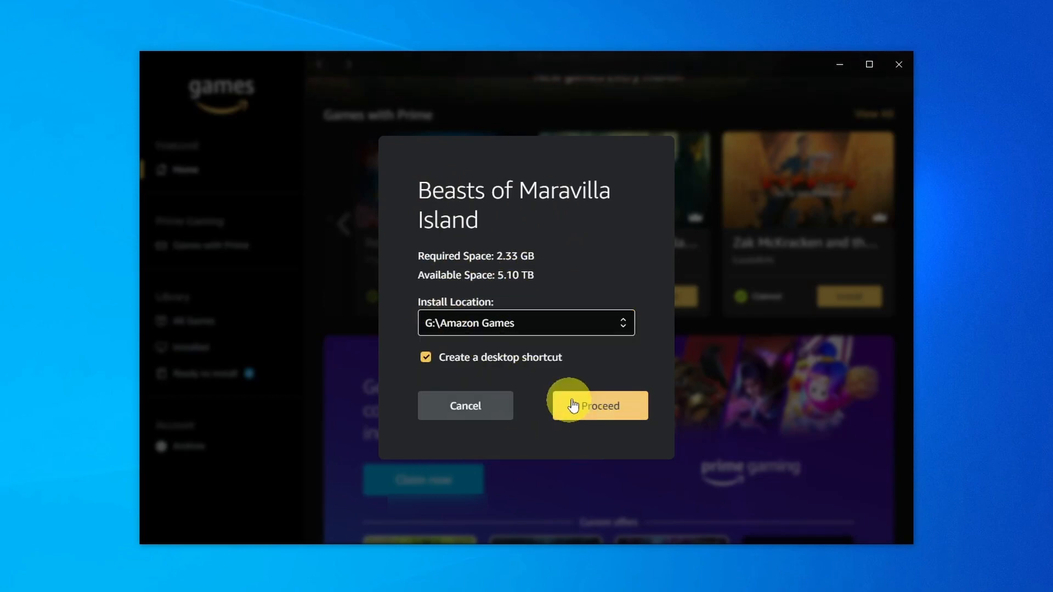
{"action": "left_click", "coordinate": [525, 322]}
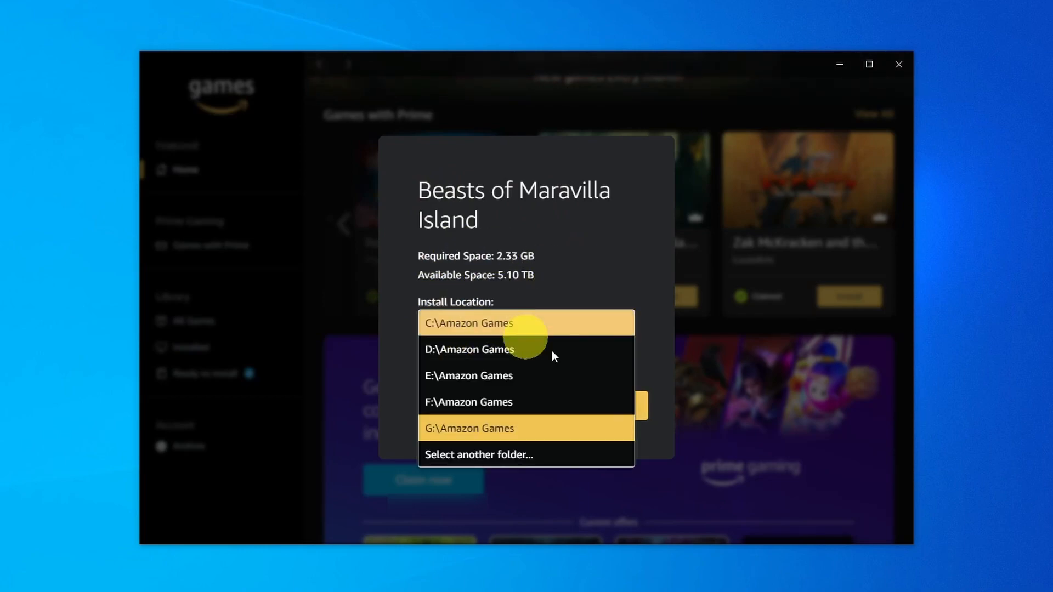
{"action": "left_click", "coordinate": [468, 428]}
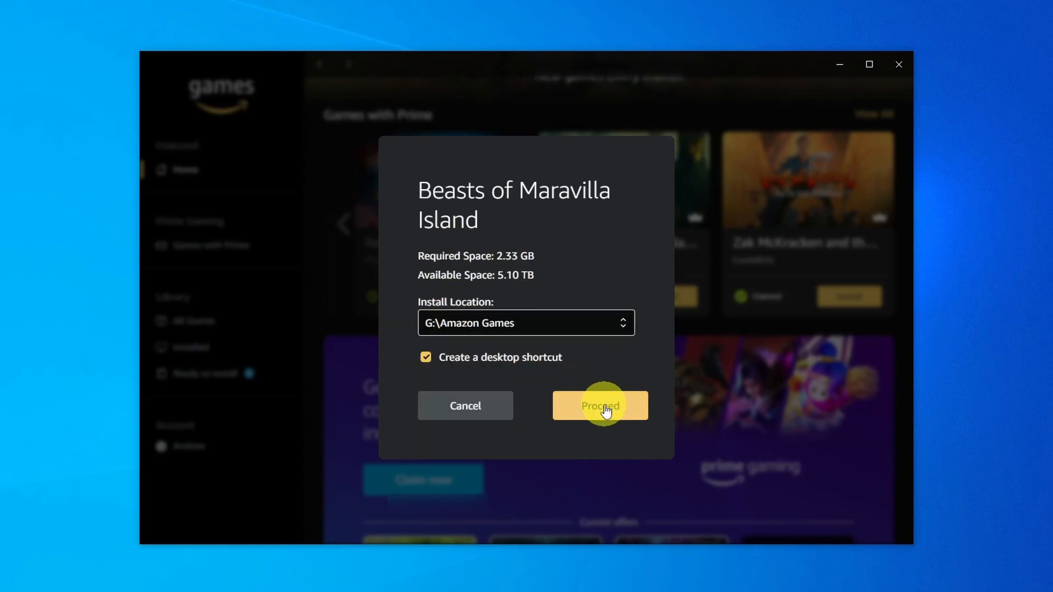
{"action": "left_click", "coordinate": [599, 406]}
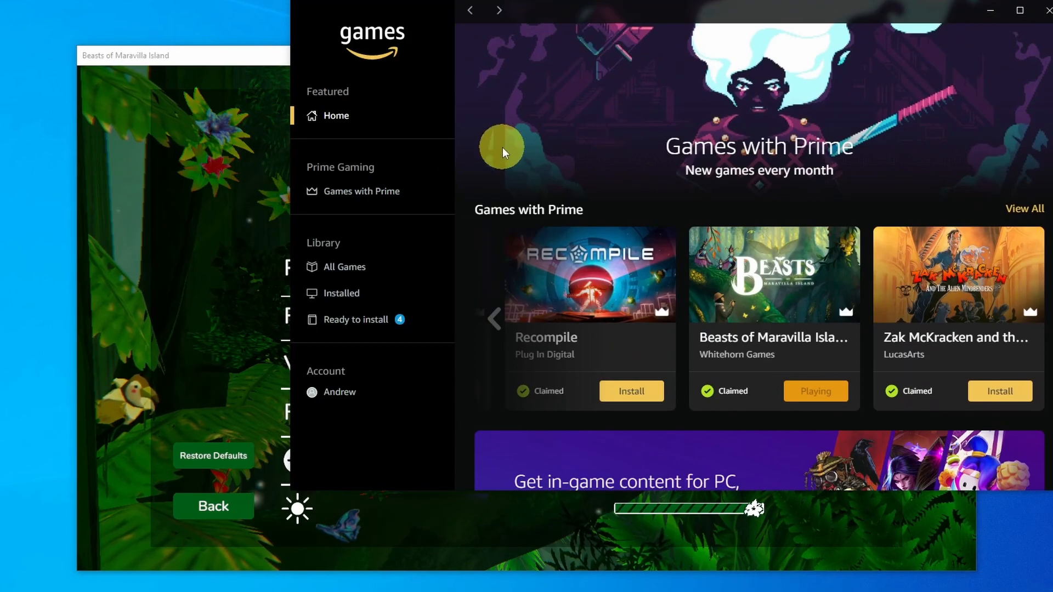
Step: Bring up the full Games with Prime page from the sidebar
{"action": "left_click", "coordinate": [360, 191]}
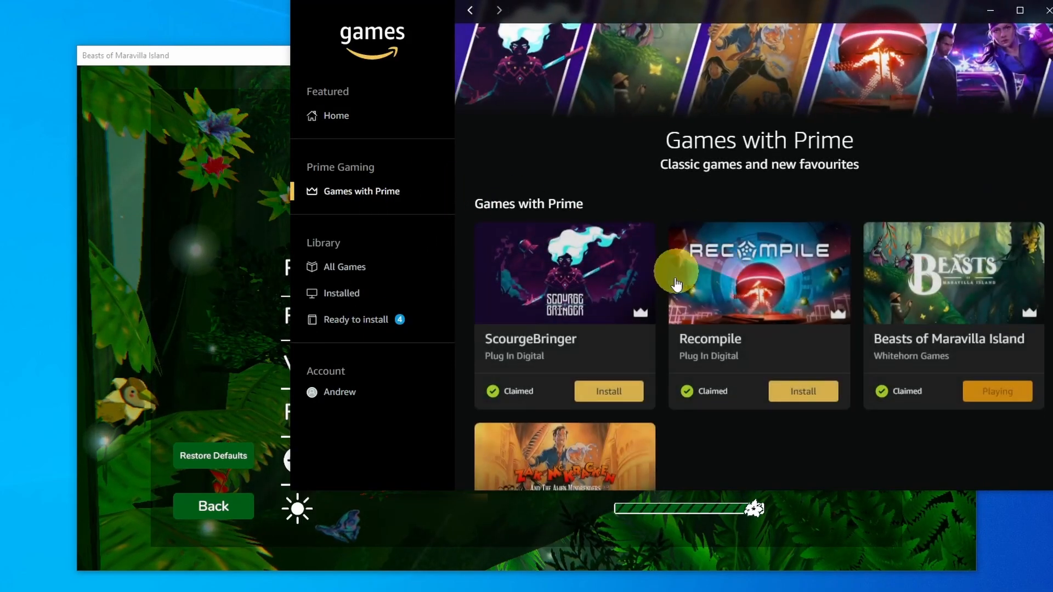
{"action": "scroll", "scroll_direction": "down", "scroll_amount": 3}
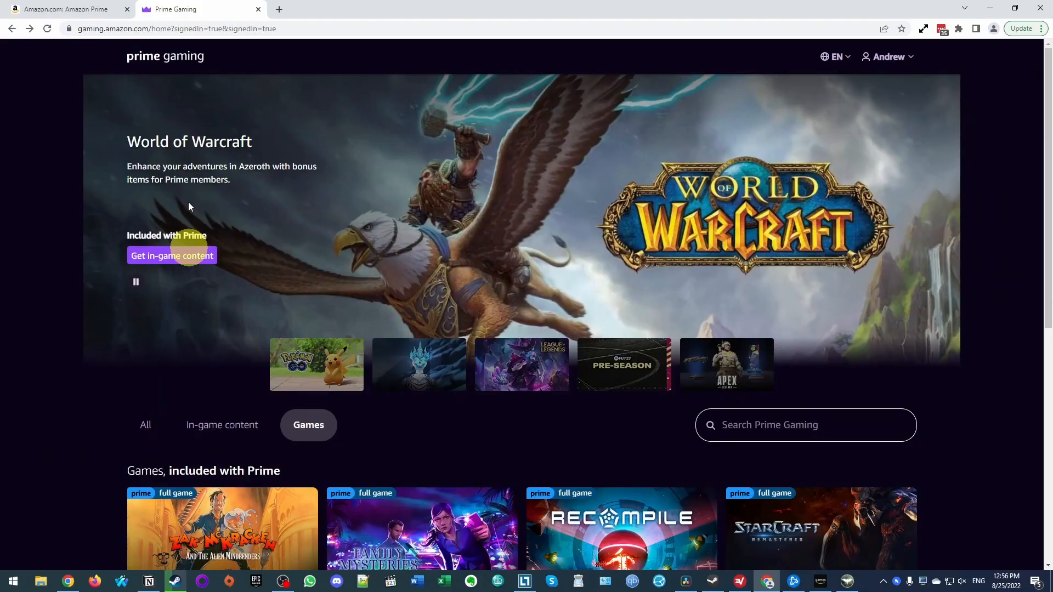
Step: Open the StarCraft: Remastered offer page from the Games list
{"action": "scroll", "scroll_direction": "down", "scroll_amount": 3}
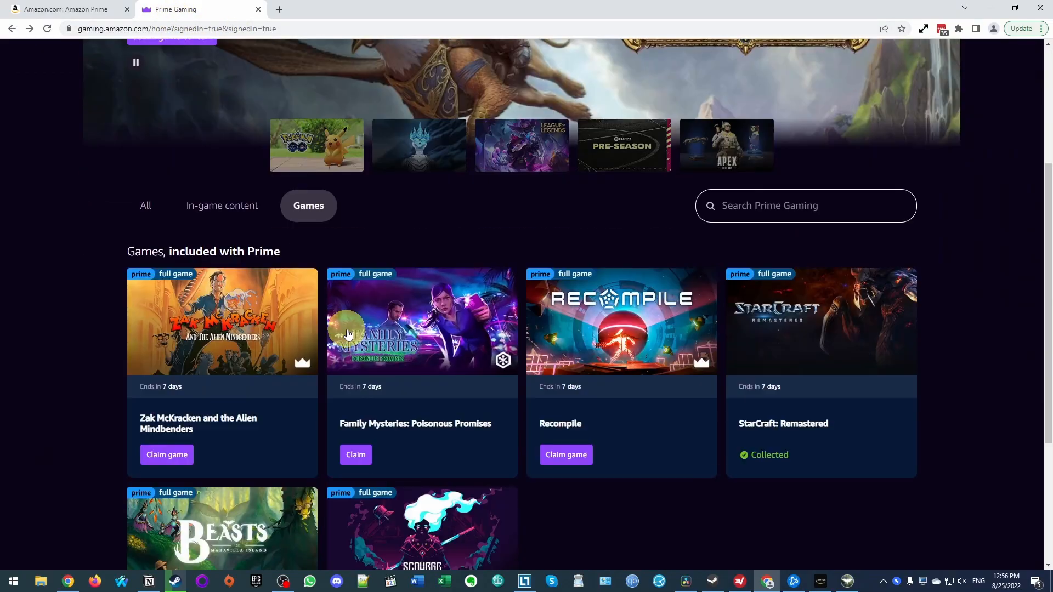
{"action": "scroll", "scroll_direction": "down", "scroll_amount": 3}
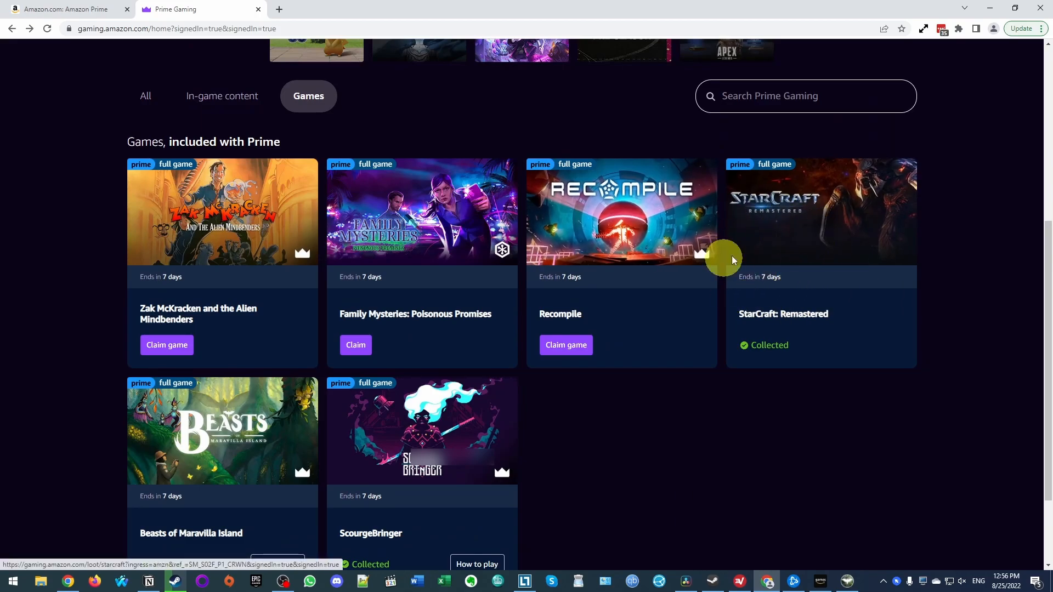
{"action": "left_click", "coordinate": [821, 210]}
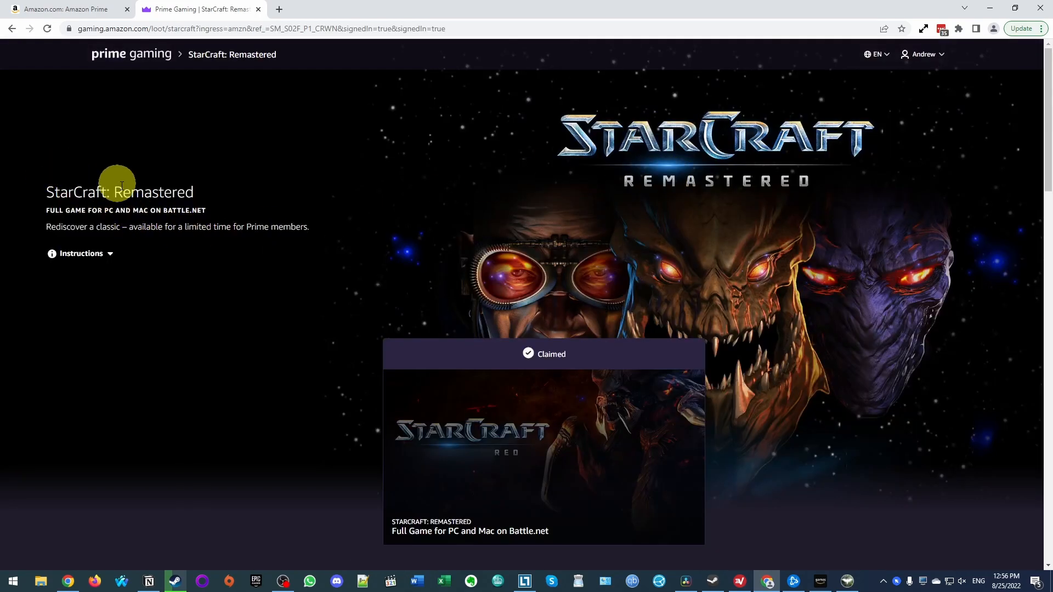
{"action": "mouse_move", "coordinate": [297, 271]}
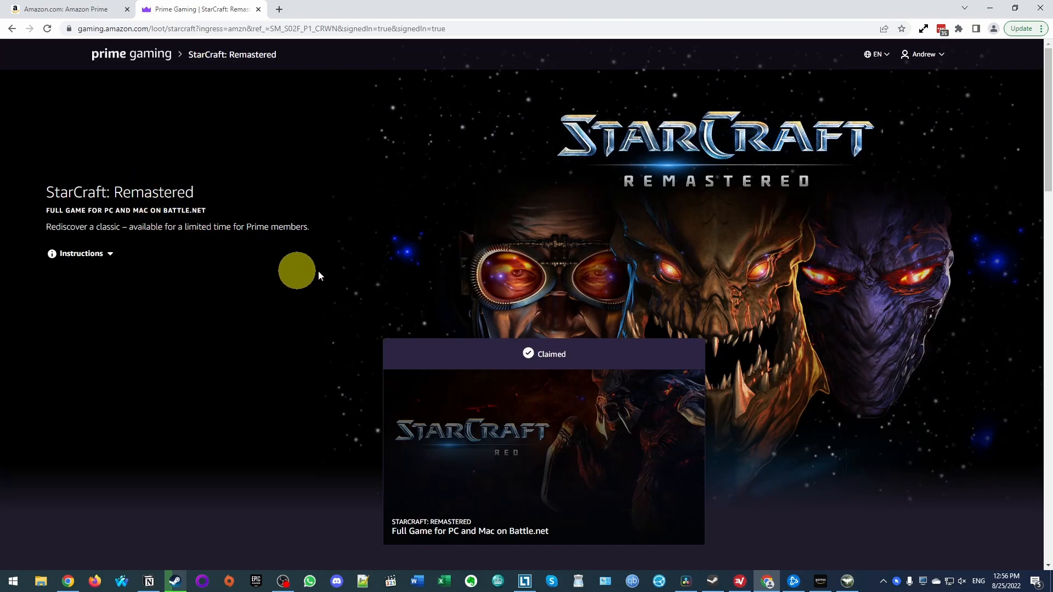